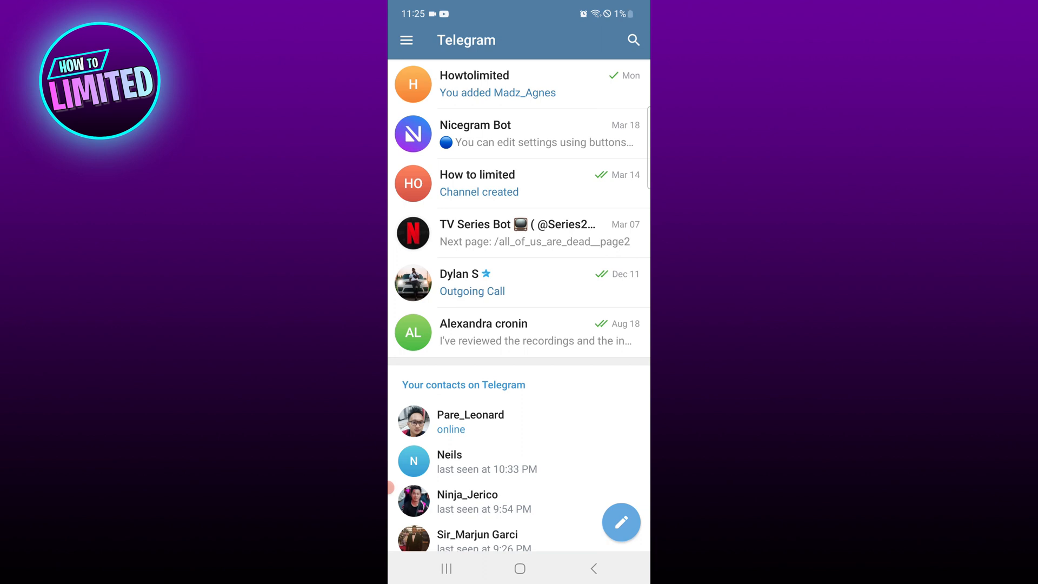
Step: Enter the 'How to limited' channel, show its info page and start editing its settings
{"action": "left_click", "coordinate": [497, 183]}
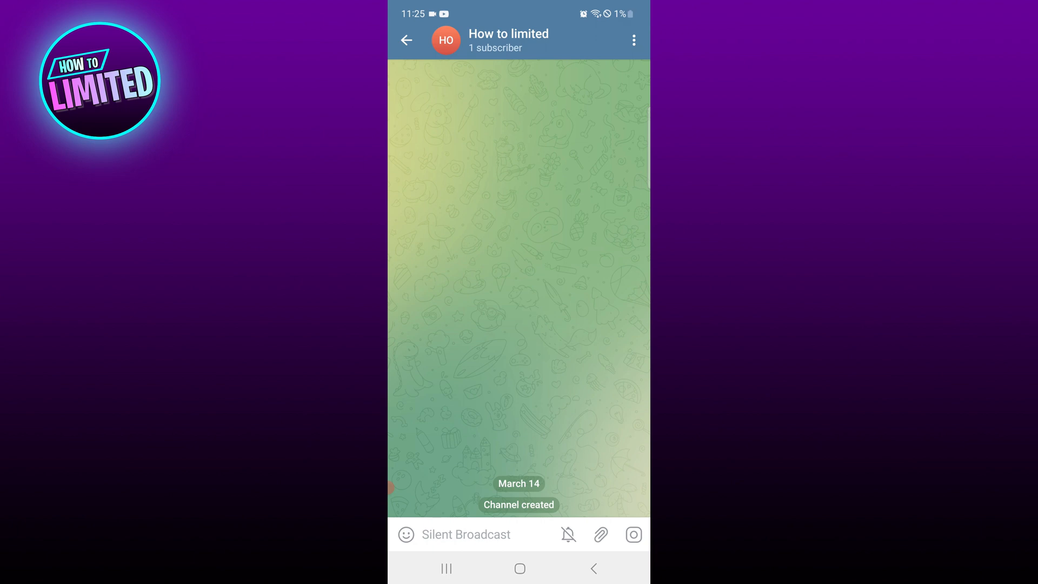
{"action": "left_click", "coordinate": [506, 33]}
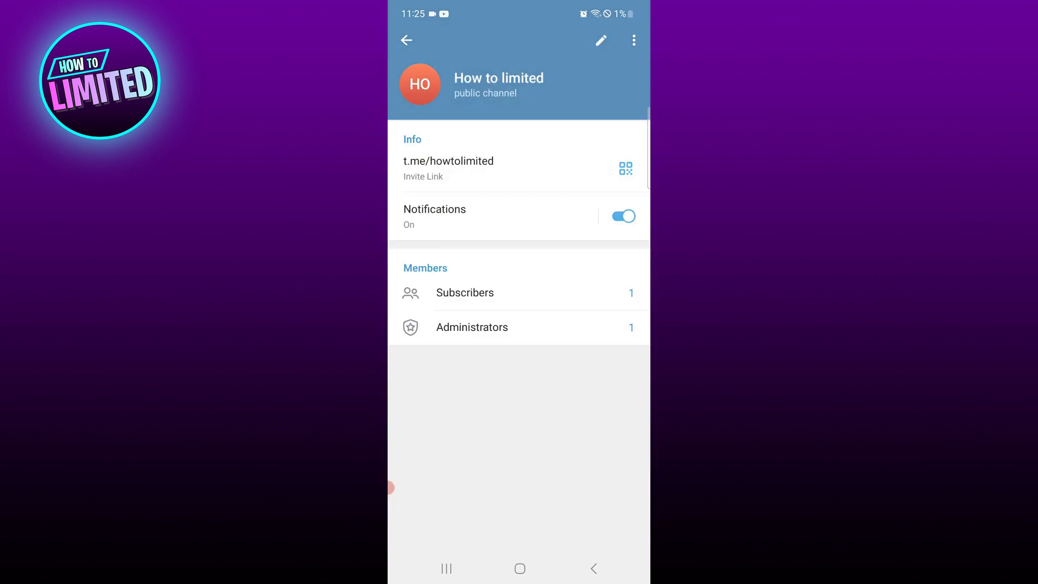
{"action": "left_click", "coordinate": [601, 40]}
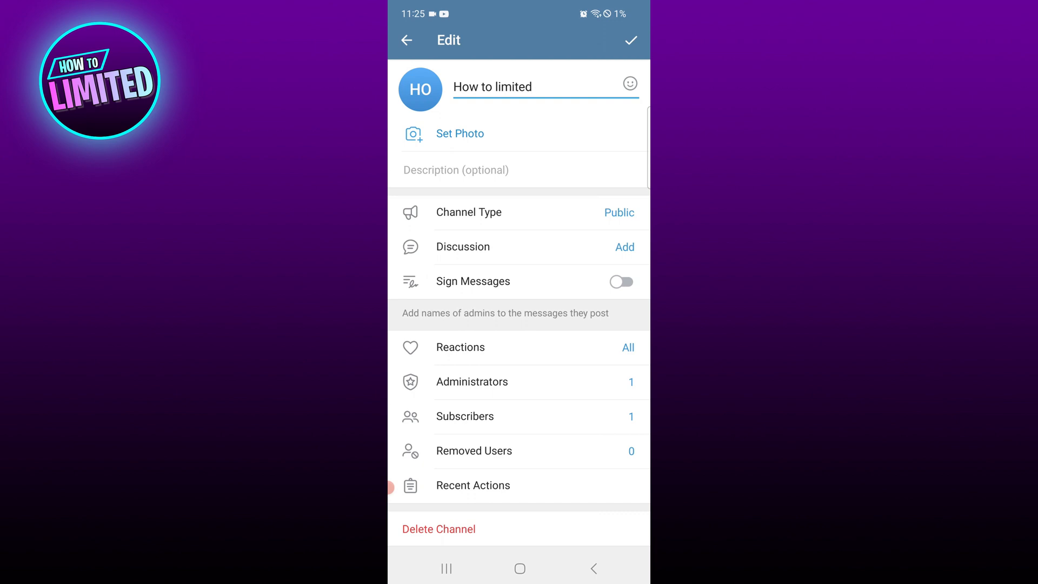
Step: Reach the Removed Users list and start the Remove User subscriber picker
{"action": "left_click", "coordinate": [474, 450]}
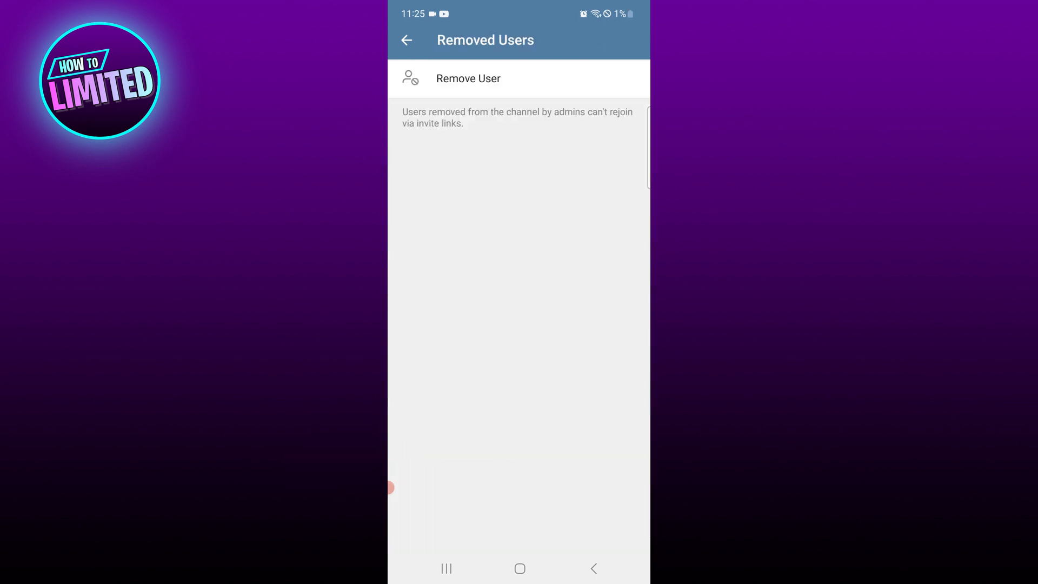
{"action": "left_click", "coordinate": [468, 78]}
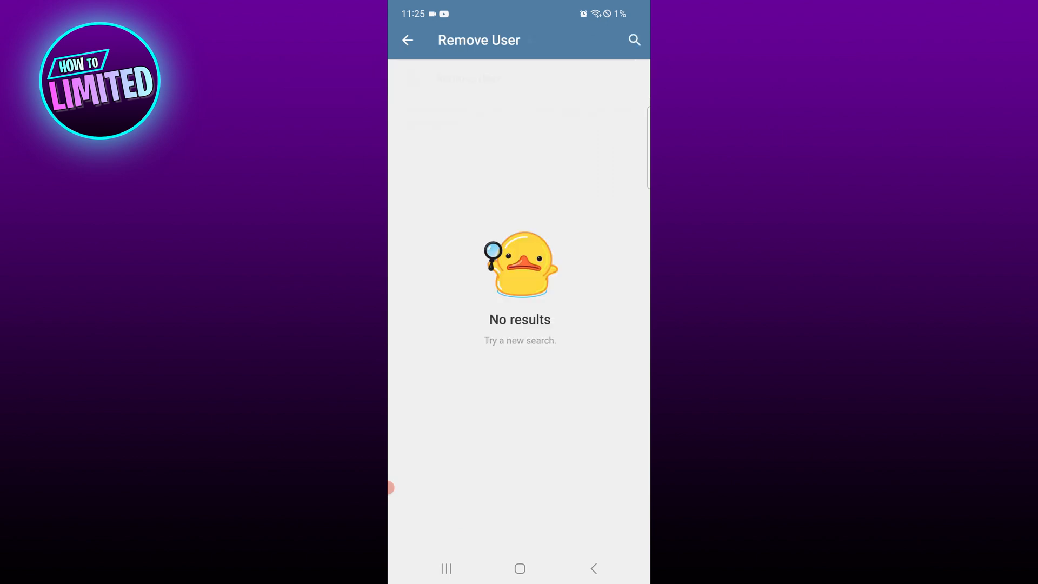